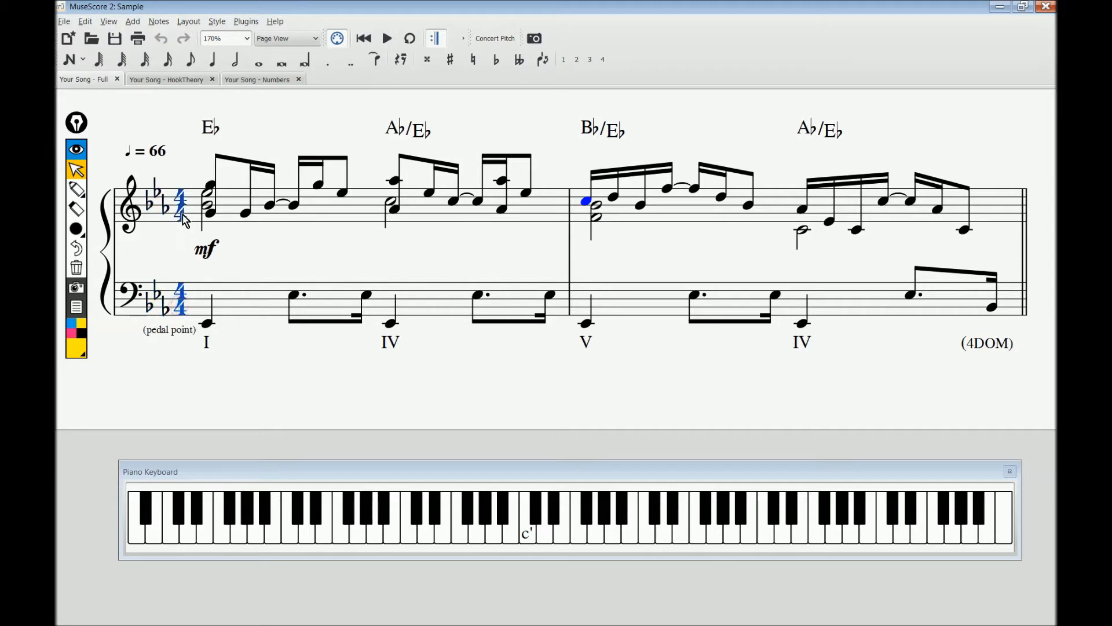
mouse_move(154, 254)
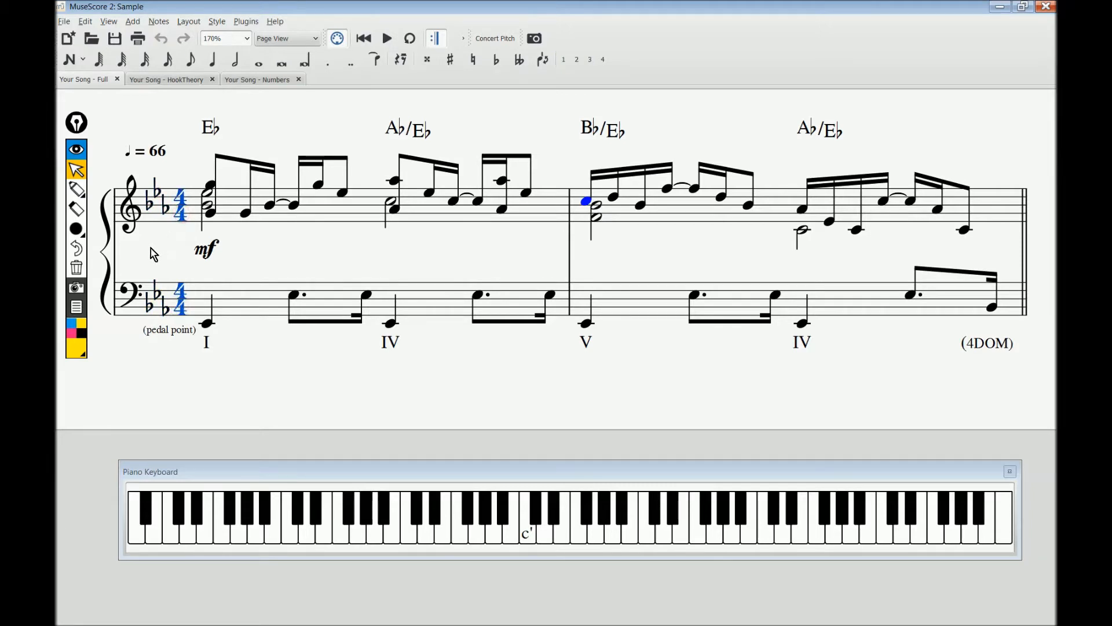
Select the yellow highlighter pen from the annotation toolbar.
click(76, 188)
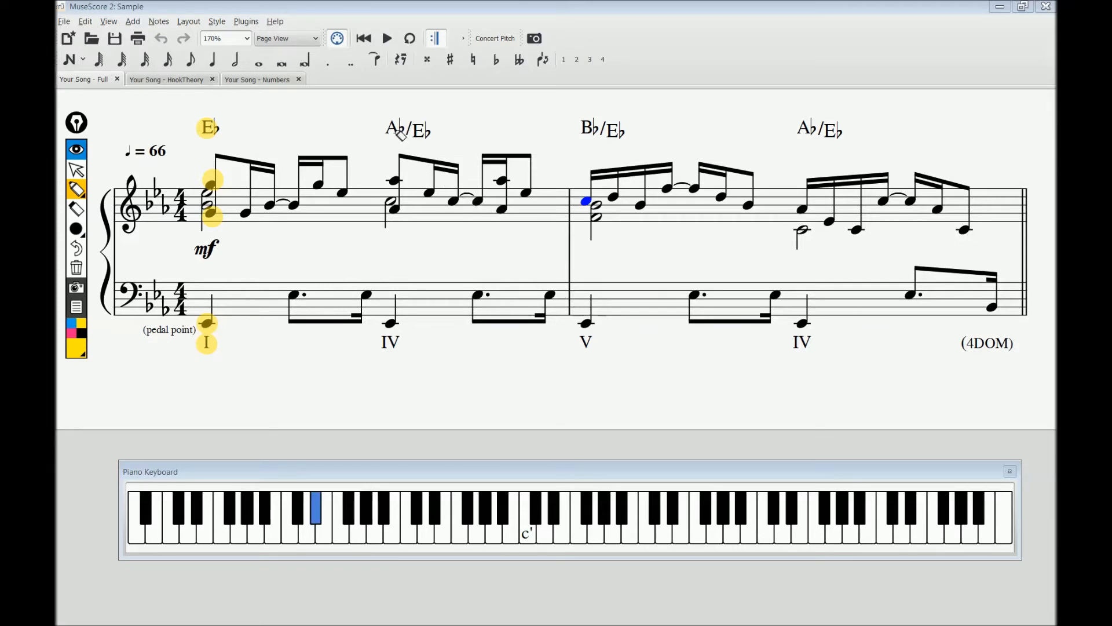
Mark the A♭, B♭, A♭ chord symbols, numerals IV, V, IV and bar two's last bass note.
click(389, 341)
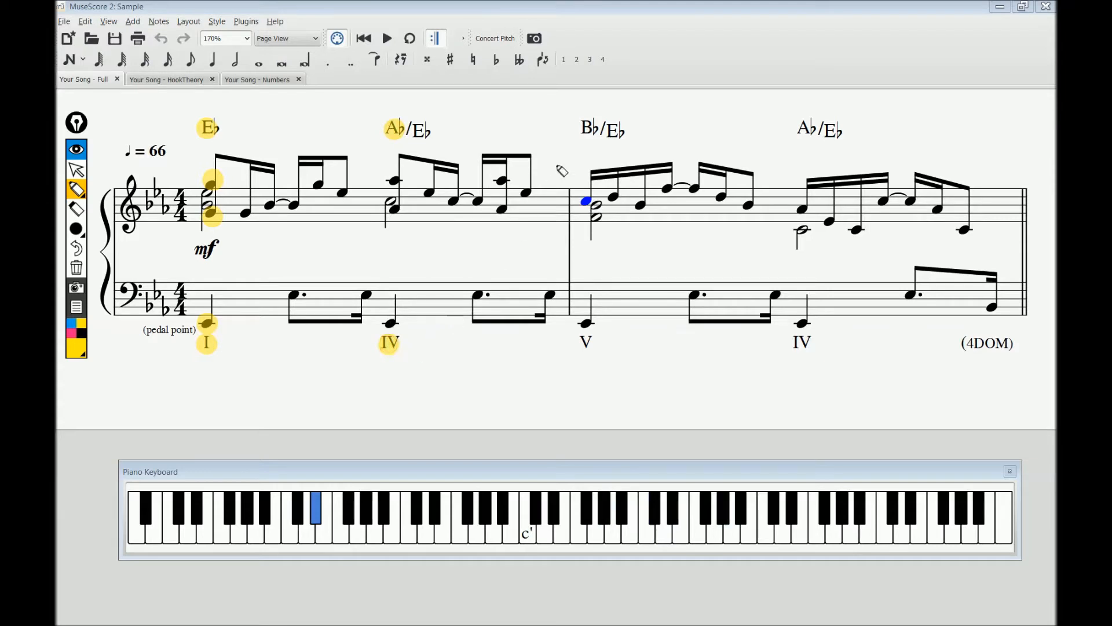
click(602, 130)
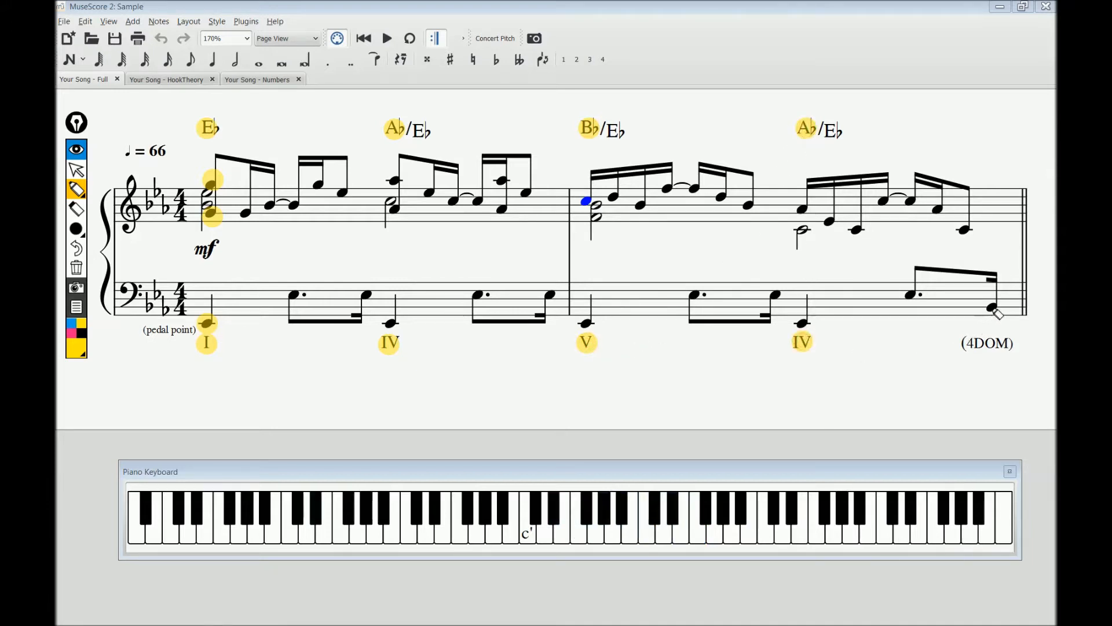
click(991, 306)
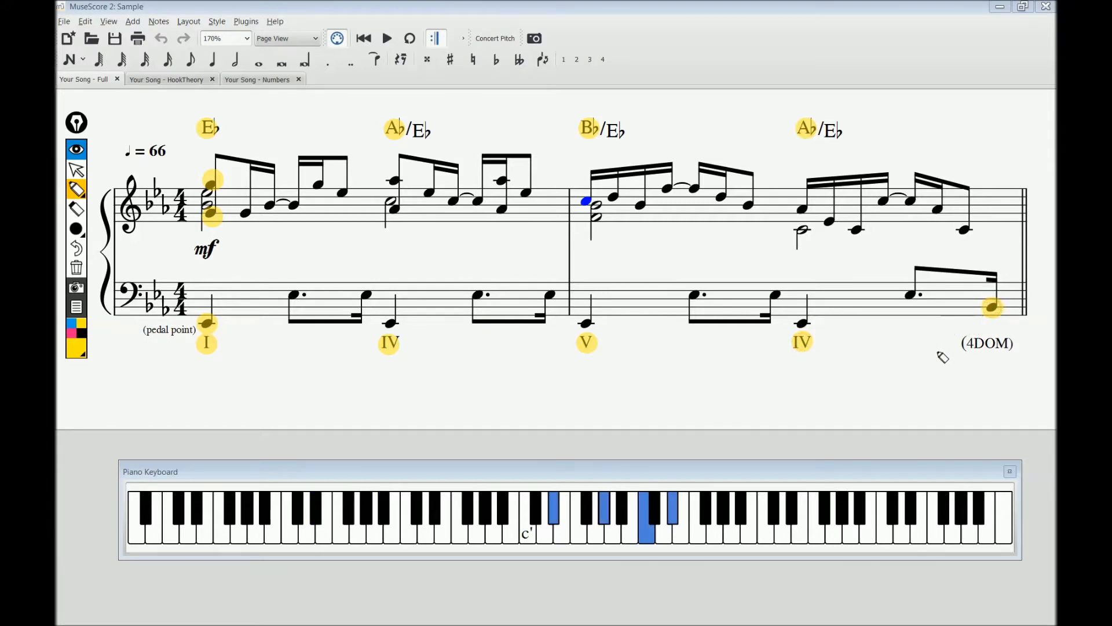
click(986, 343)
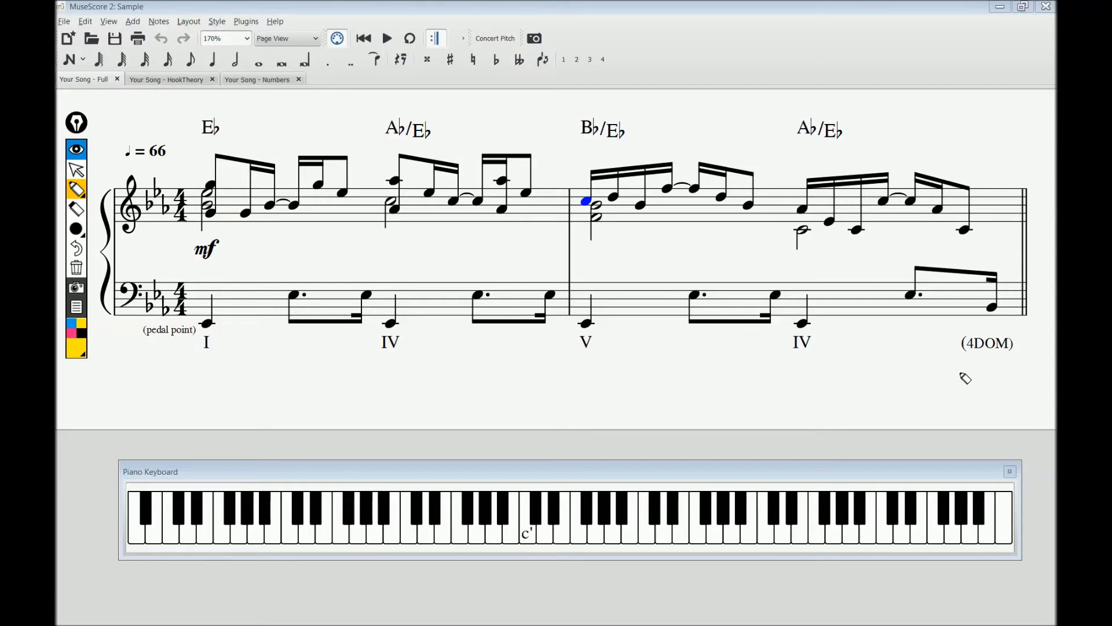
mouse_move(160, 301)
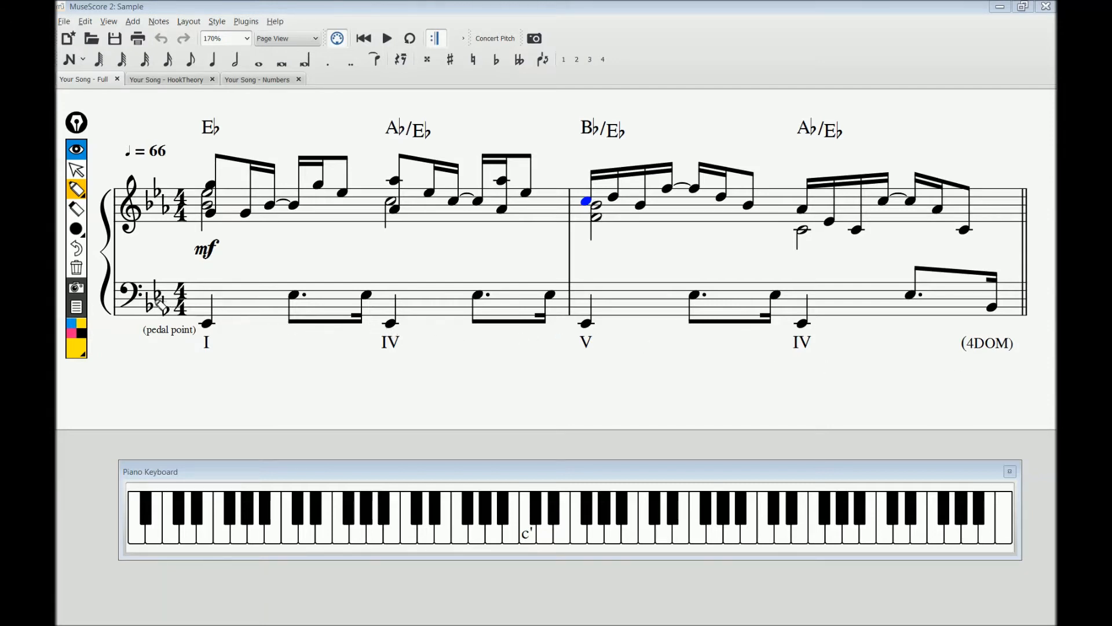
mouse_move(160, 319)
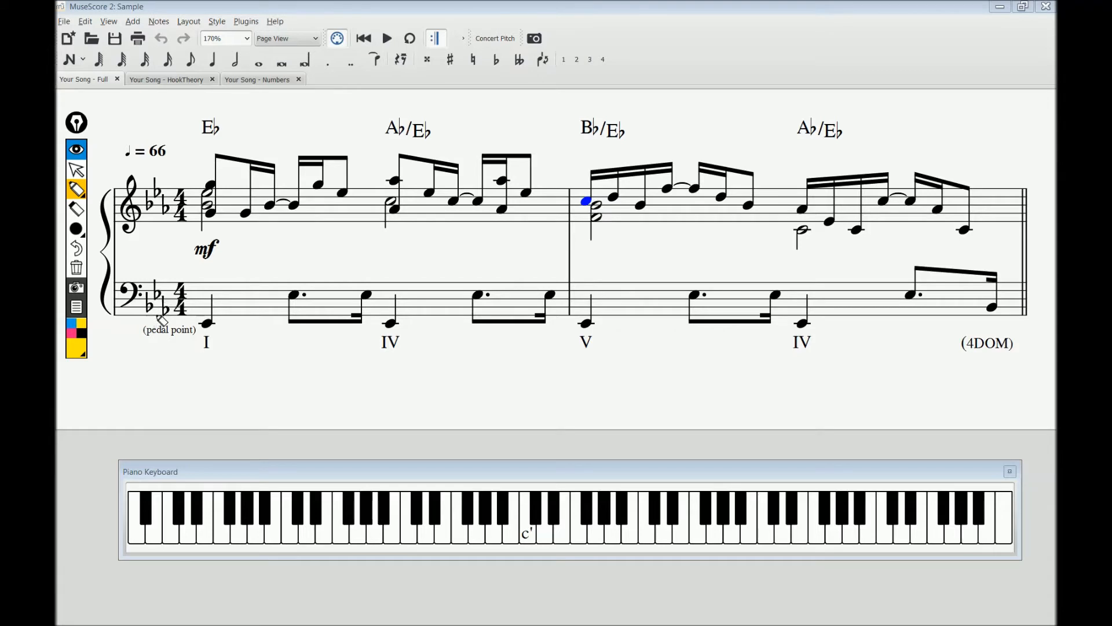
mouse_move(165, 163)
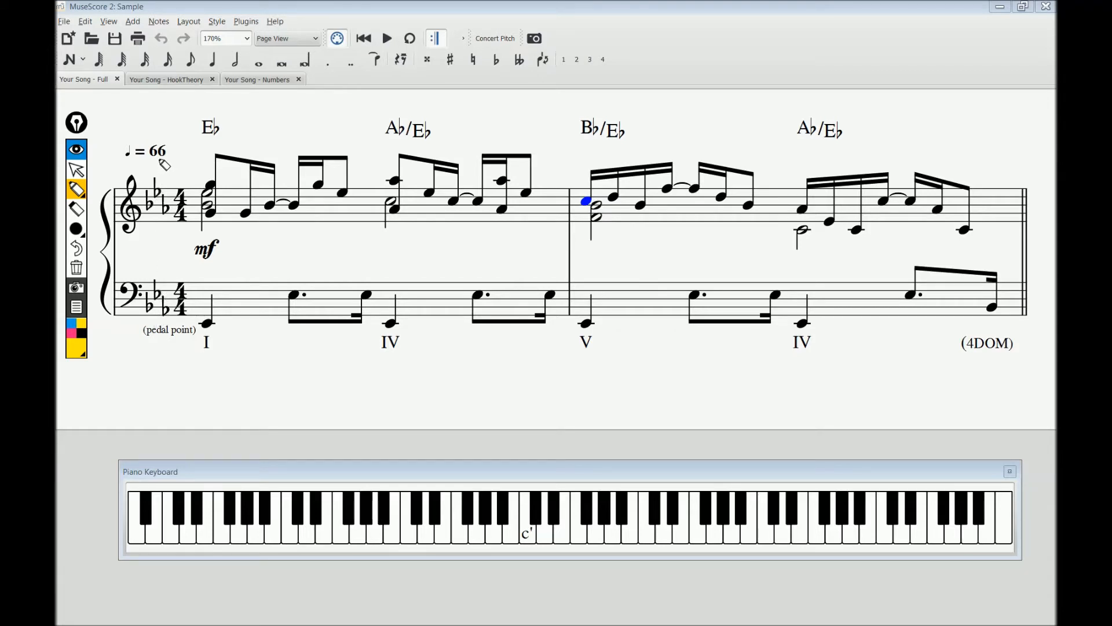
mouse_move(180, 278)
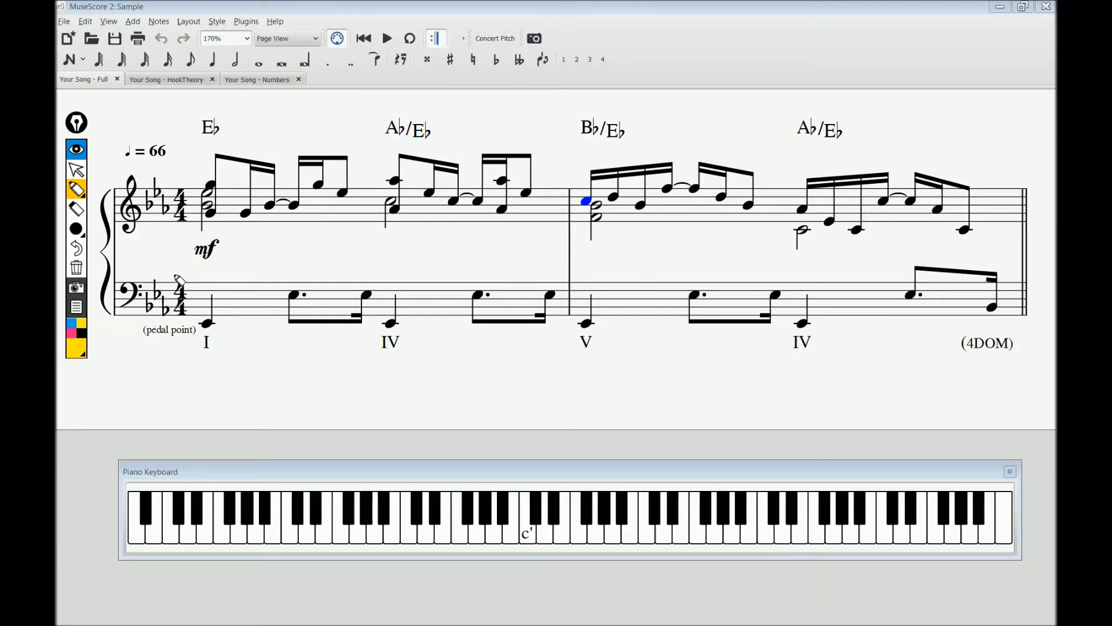
mouse_move(167, 256)
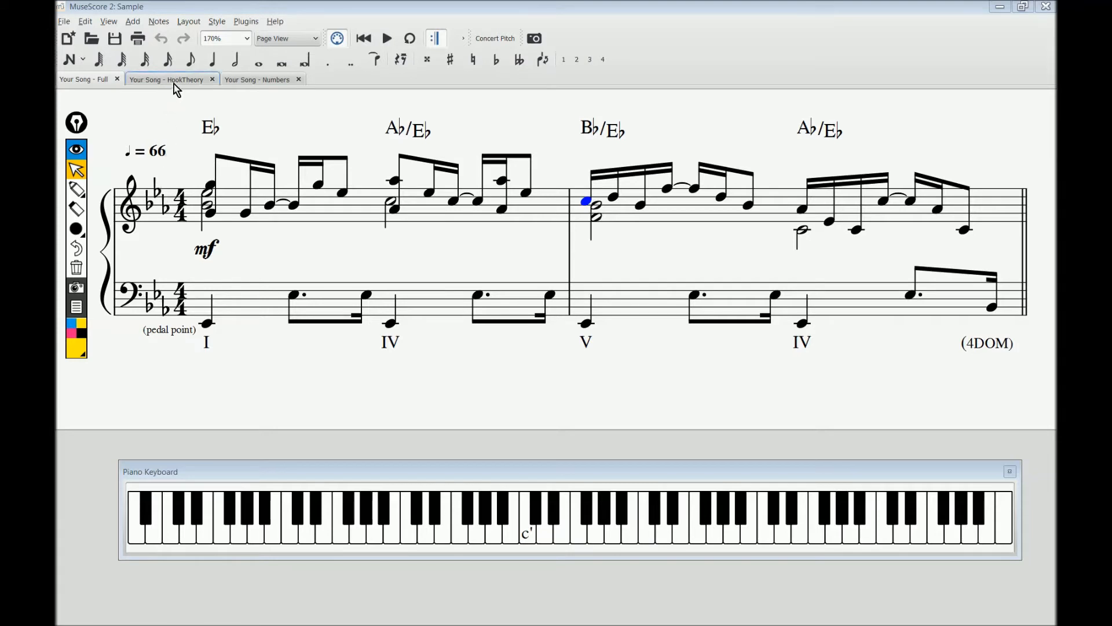
View the 'Your Song - HookTheory' chart, then return to the full score tab.
click(166, 79)
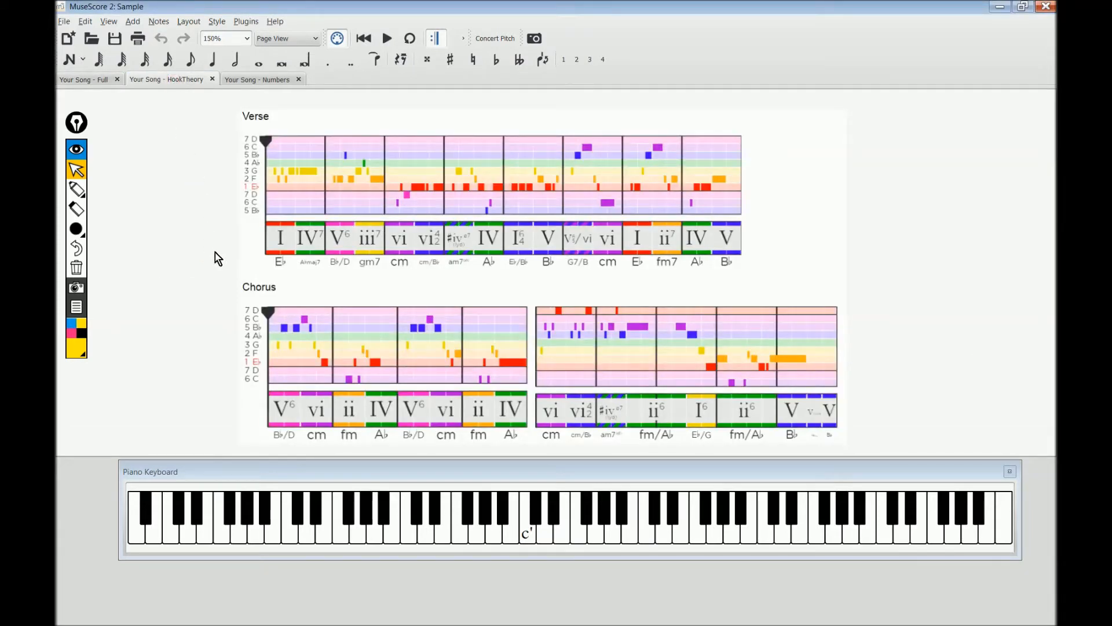
mouse_move(347, 293)
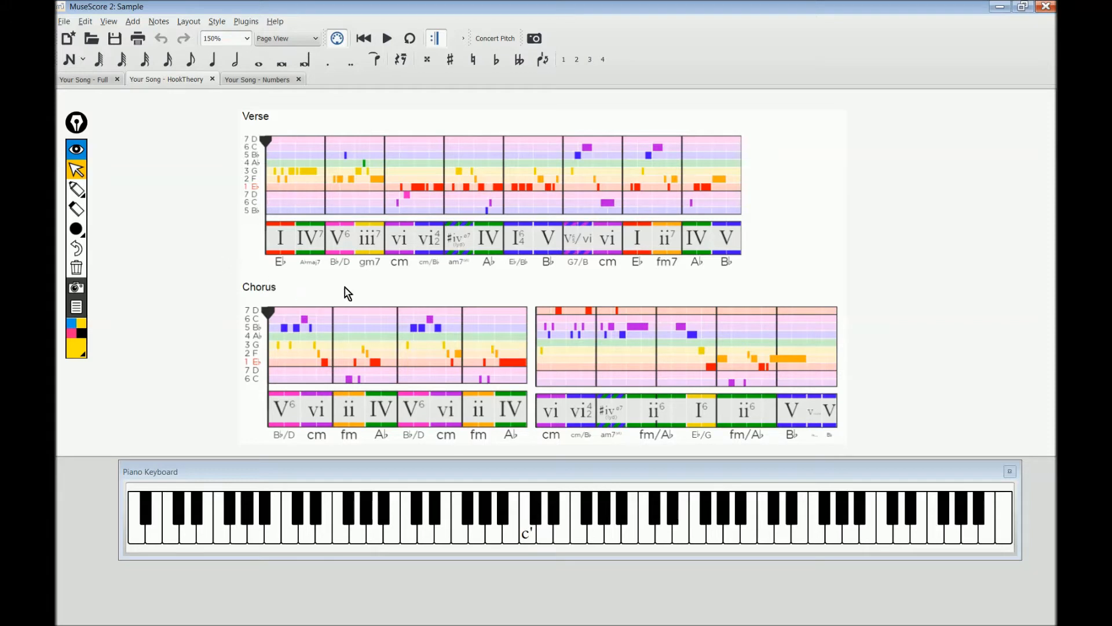
mouse_move(713, 257)
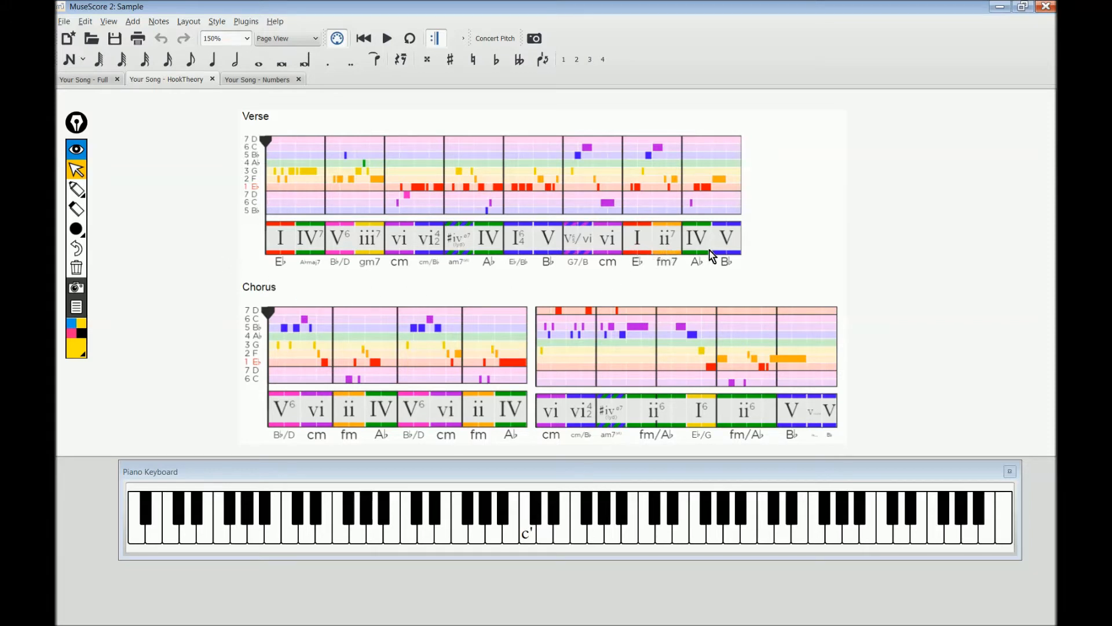
mouse_move(784, 426)
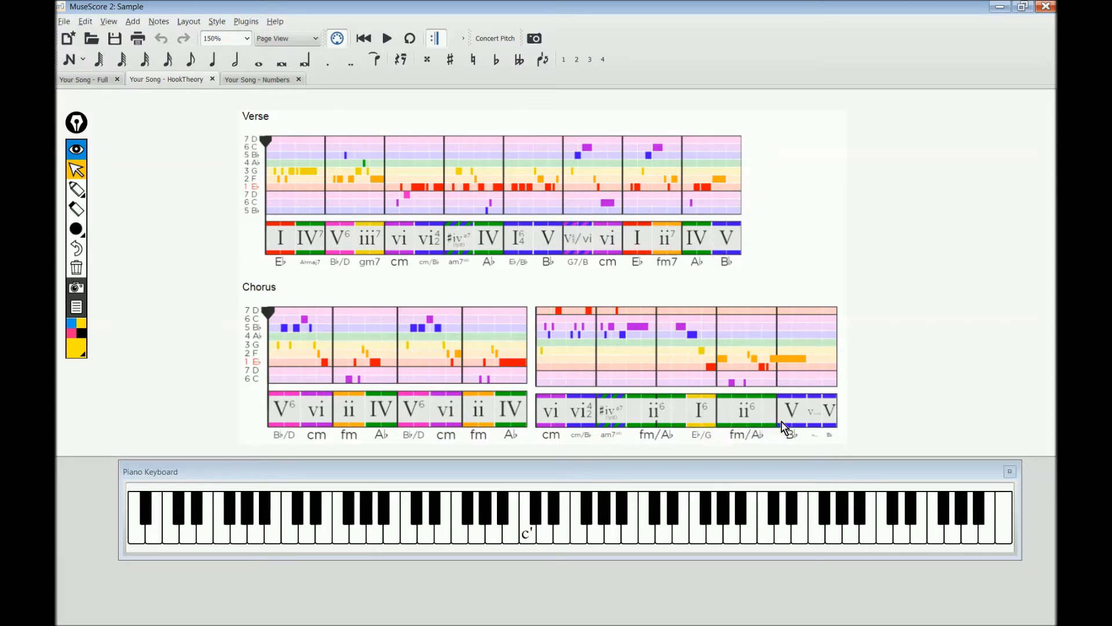
mouse_move(474, 283)
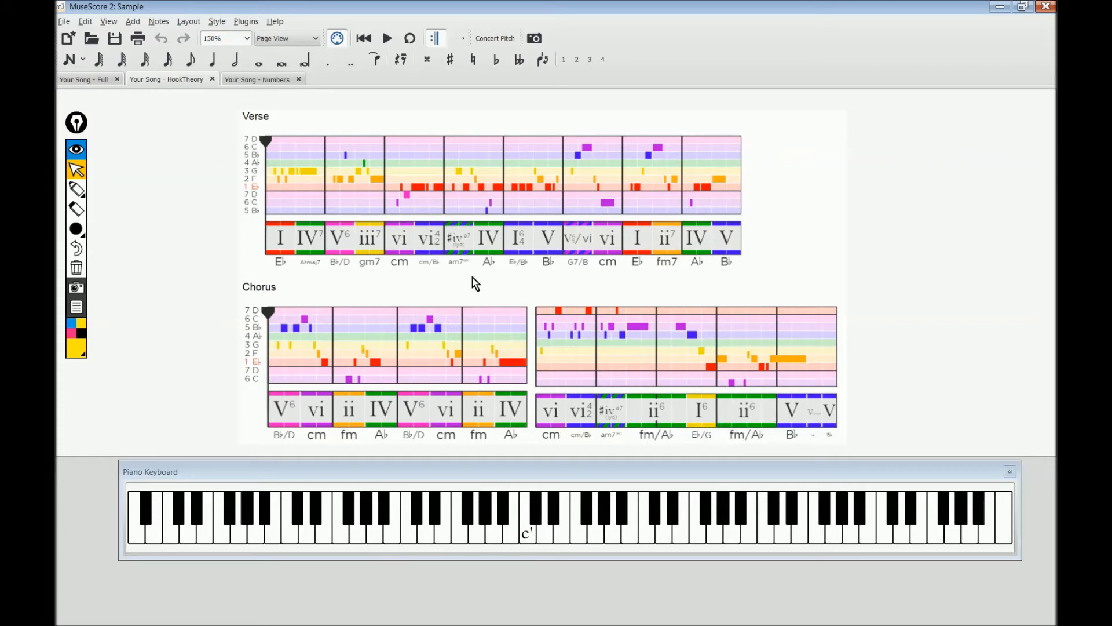
mouse_move(287, 277)
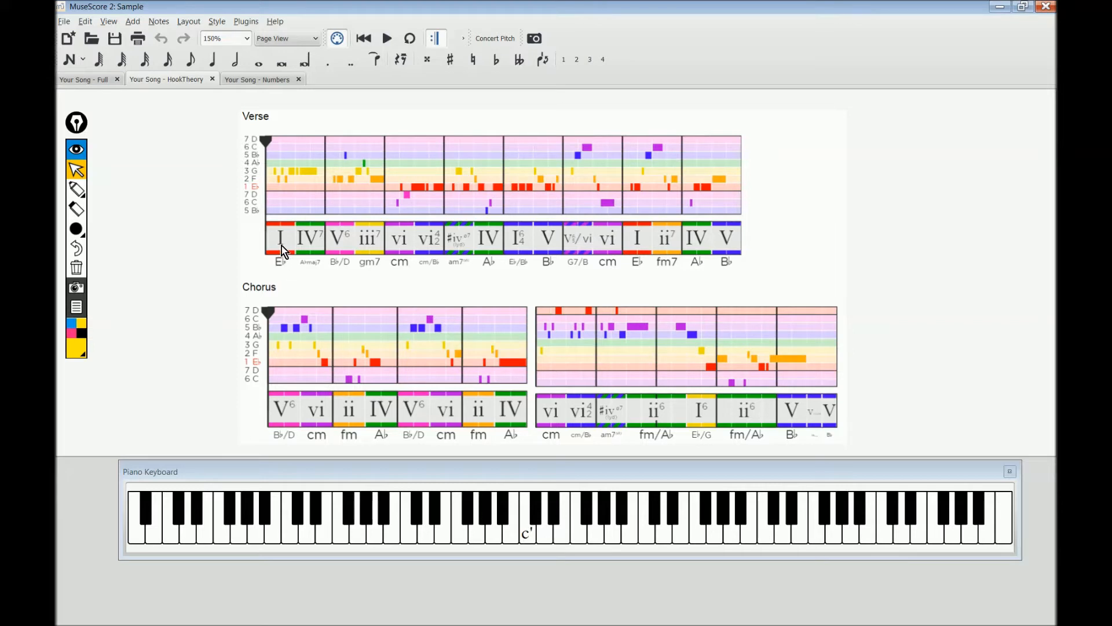
mouse_move(674, 249)
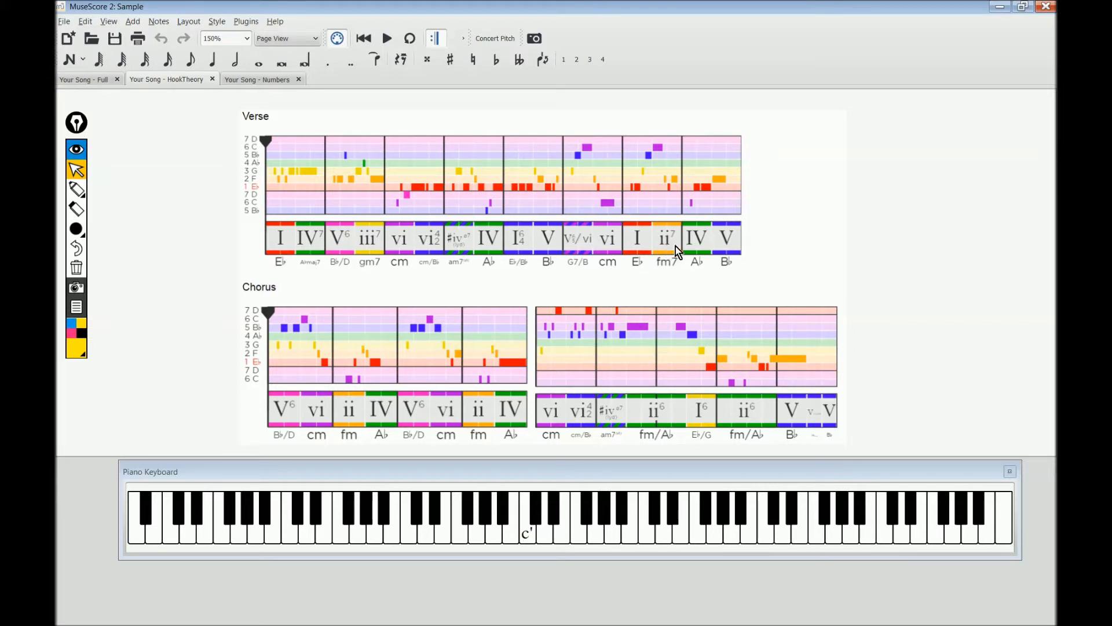
mouse_move(408, 245)
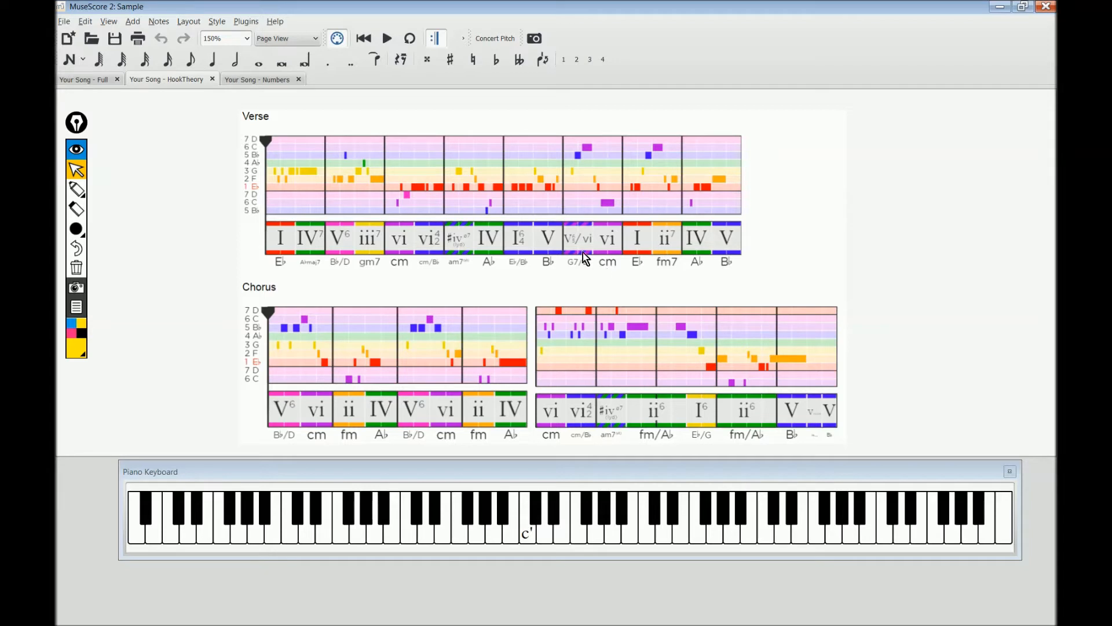
click(82, 79)
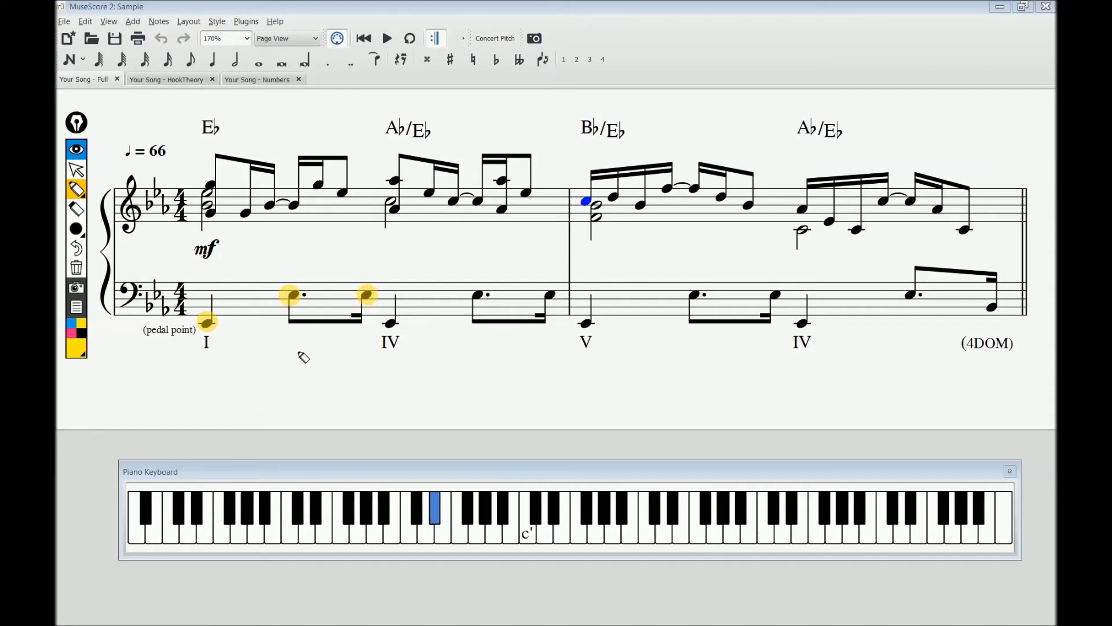
mouse_move(509, 360)
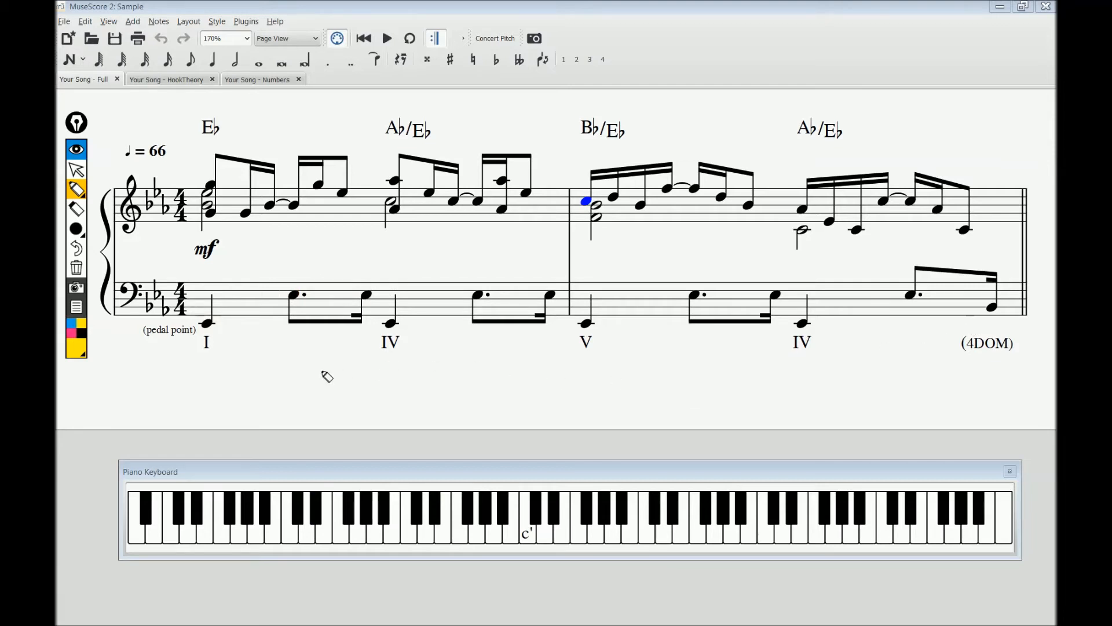
mouse_move(227, 355)
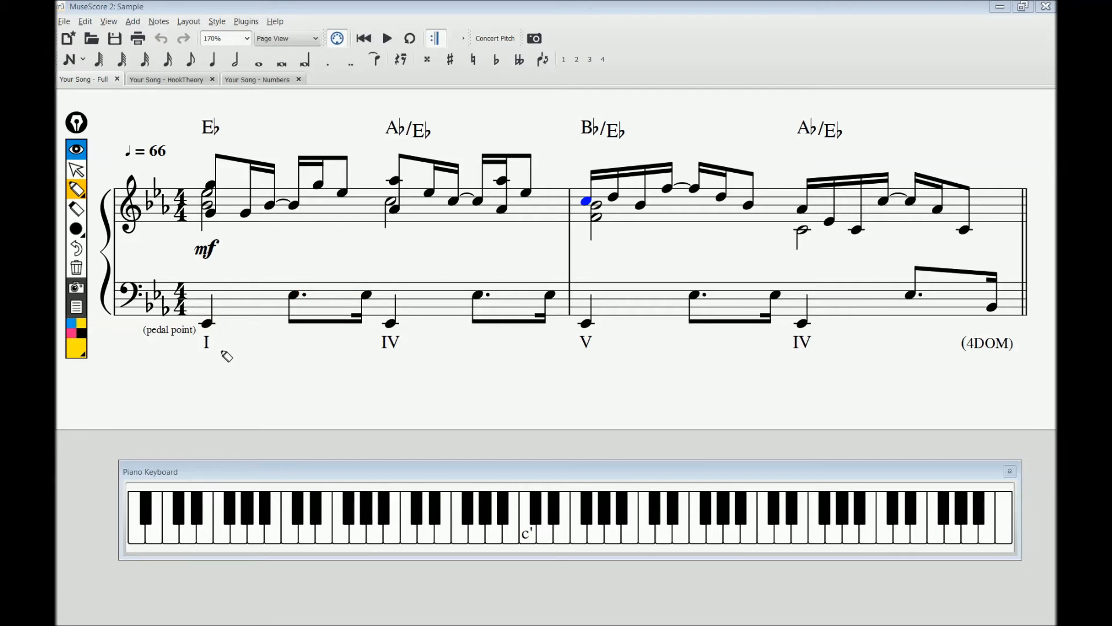
mouse_move(239, 252)
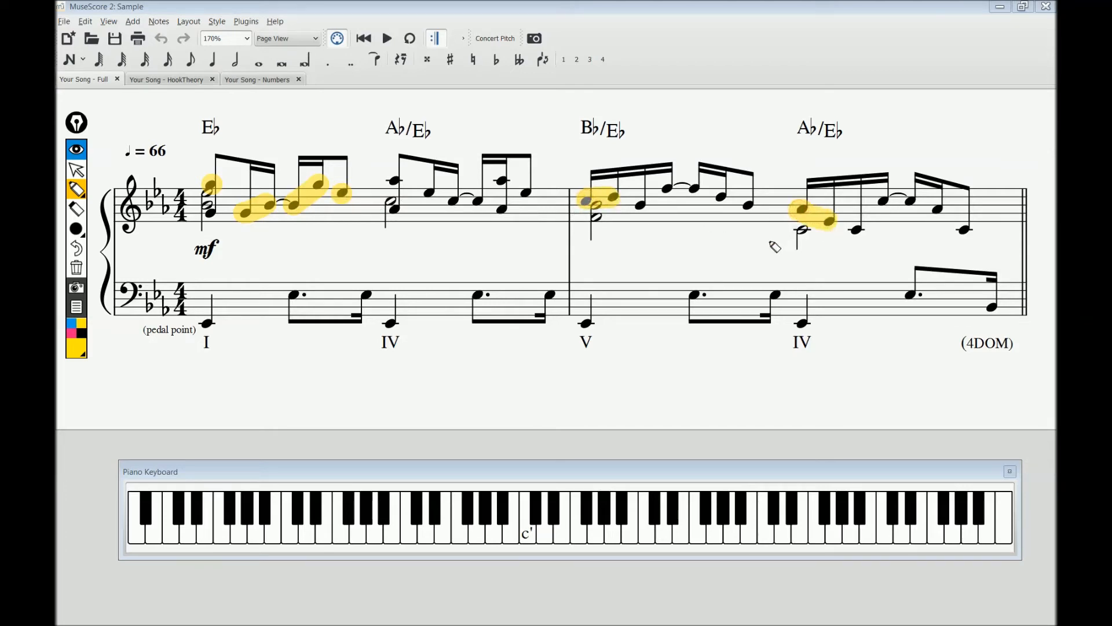
mouse_move(698, 253)
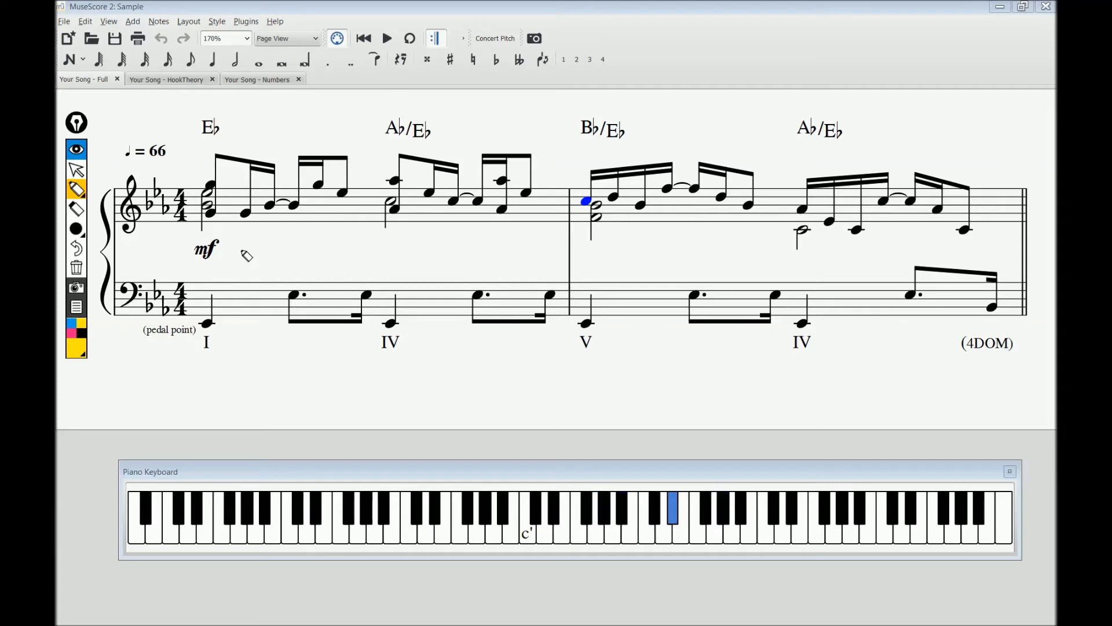
Remove the yellow highlighter strokes over the opening rhythm figures.
click(433, 503)
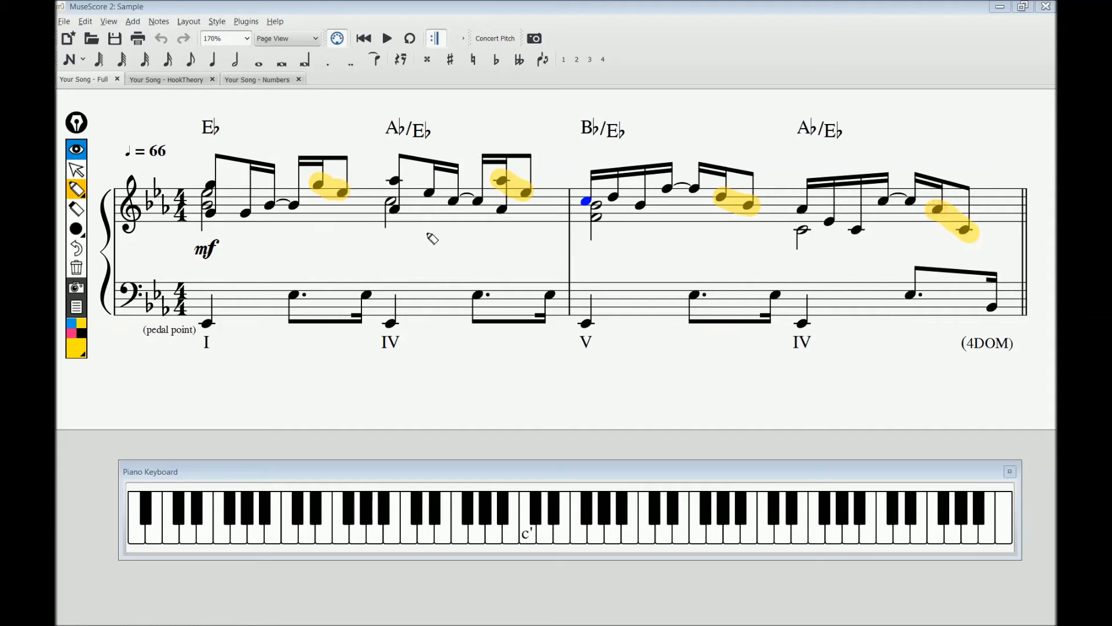
mouse_move(516, 231)
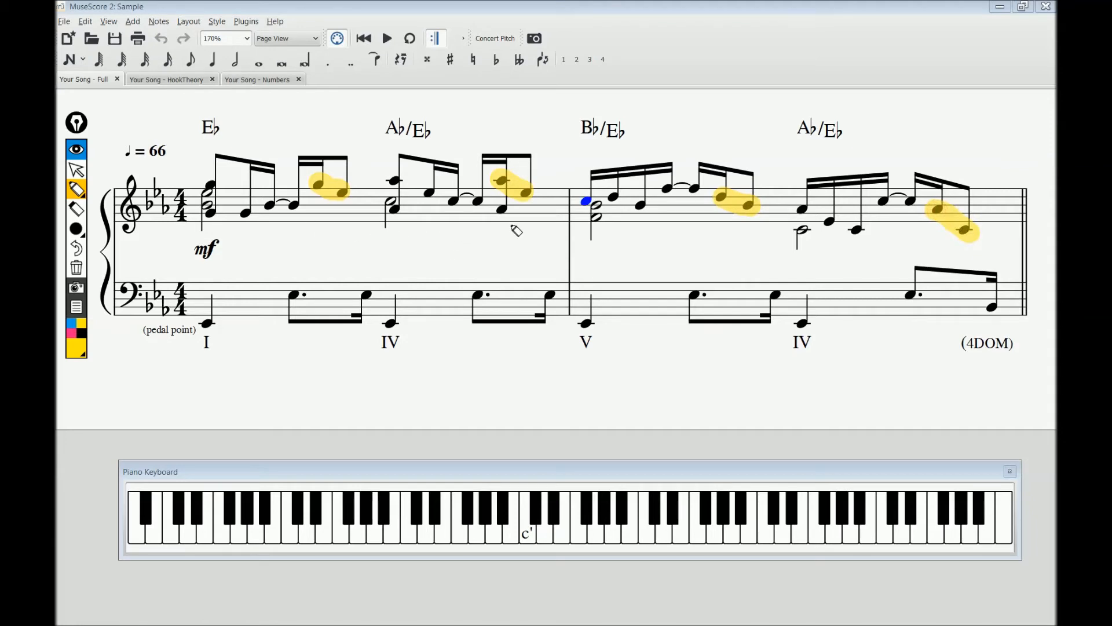
mouse_move(730, 244)
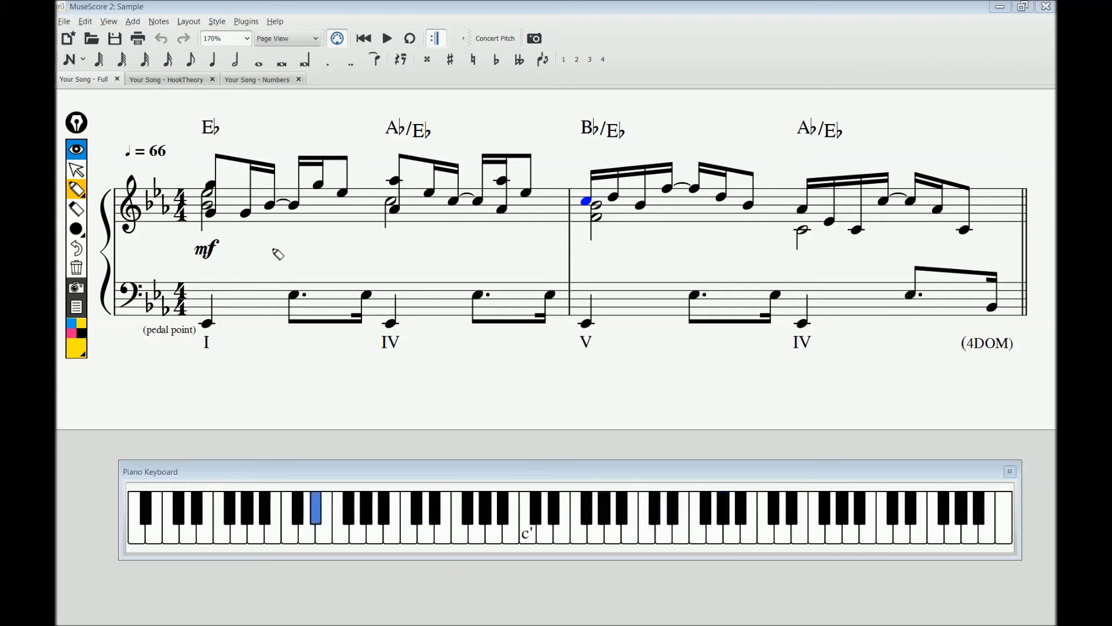
click(644, 511)
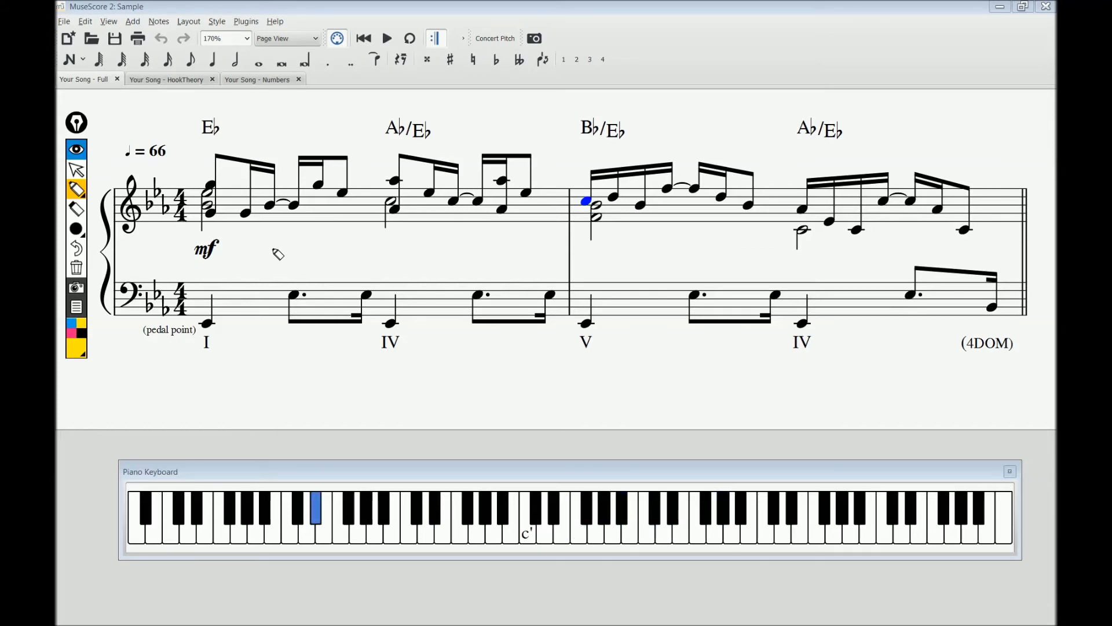
click(644, 518)
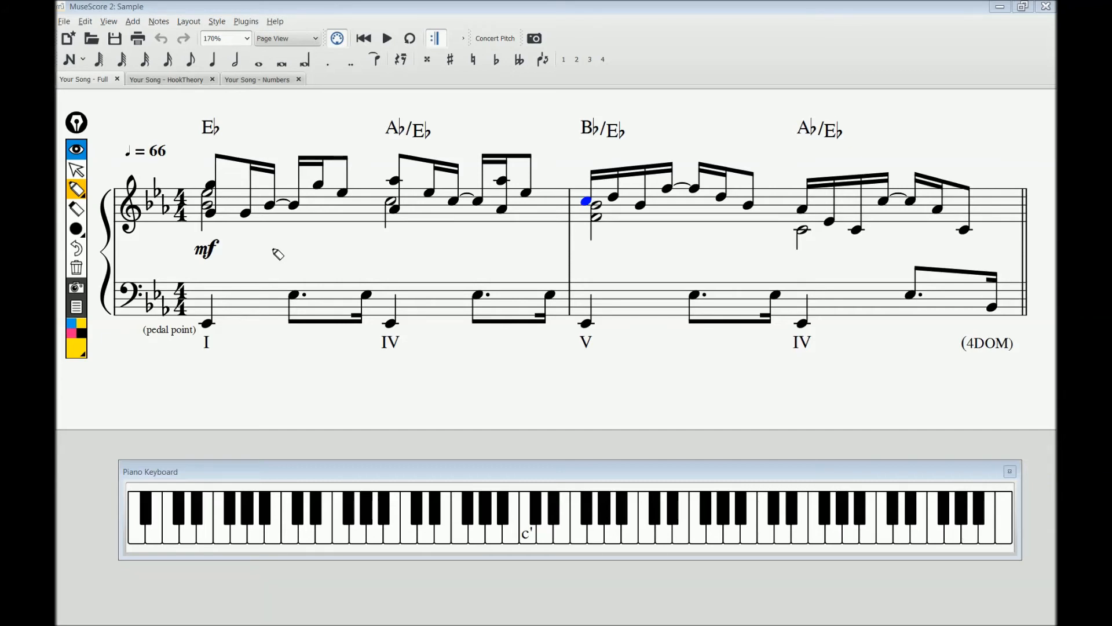
Toggle freehand highlighting off and back on from the left annotation toolbar.
click(76, 171)
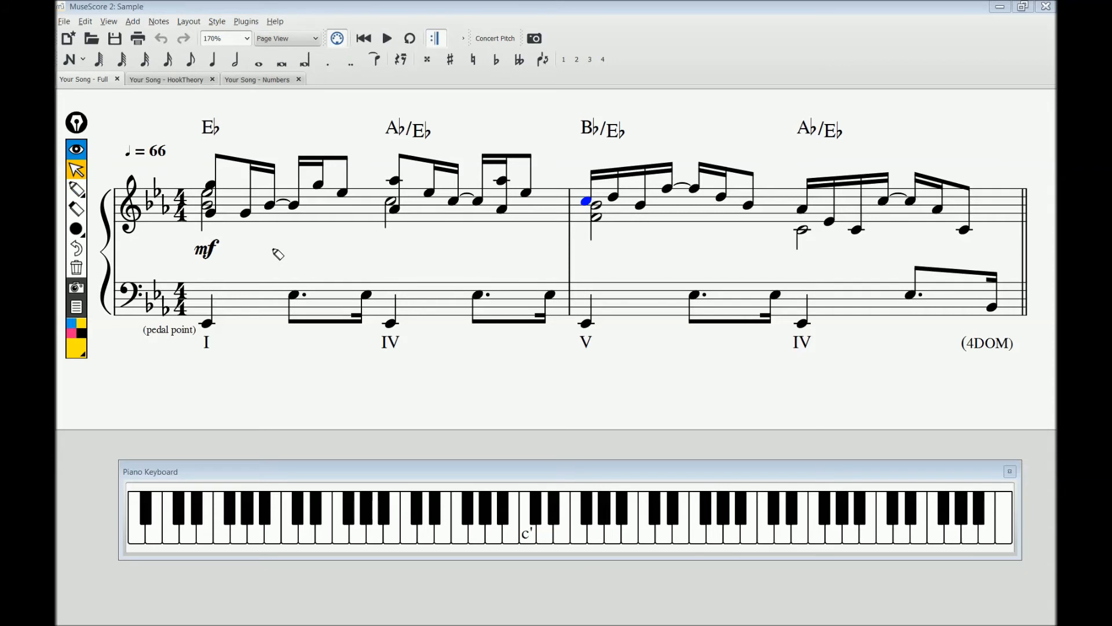
click(76, 189)
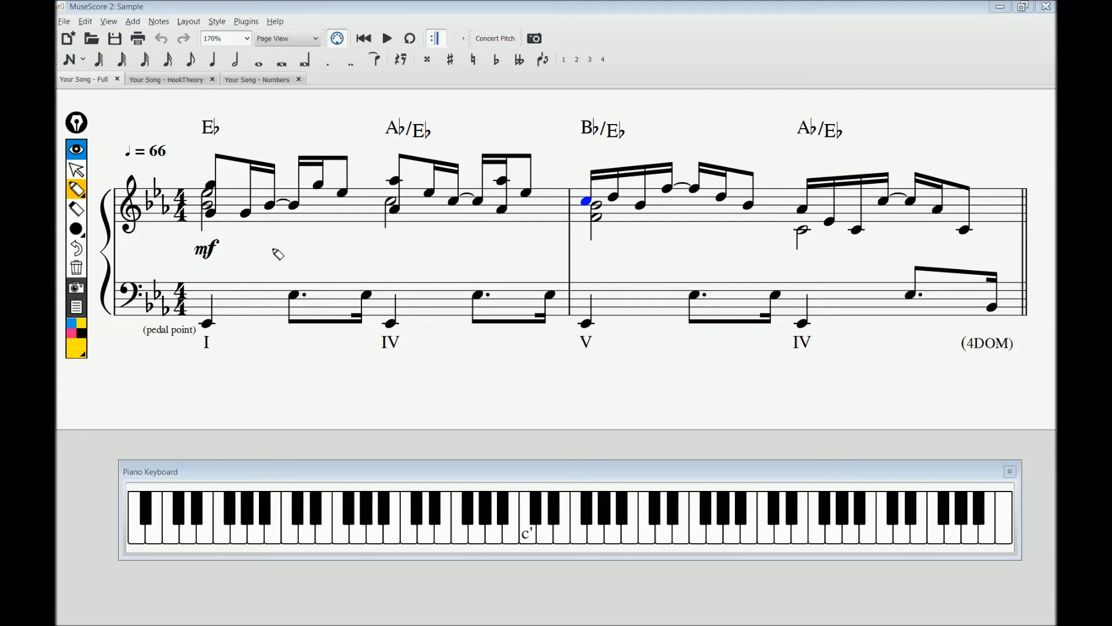
mouse_move(223, 143)
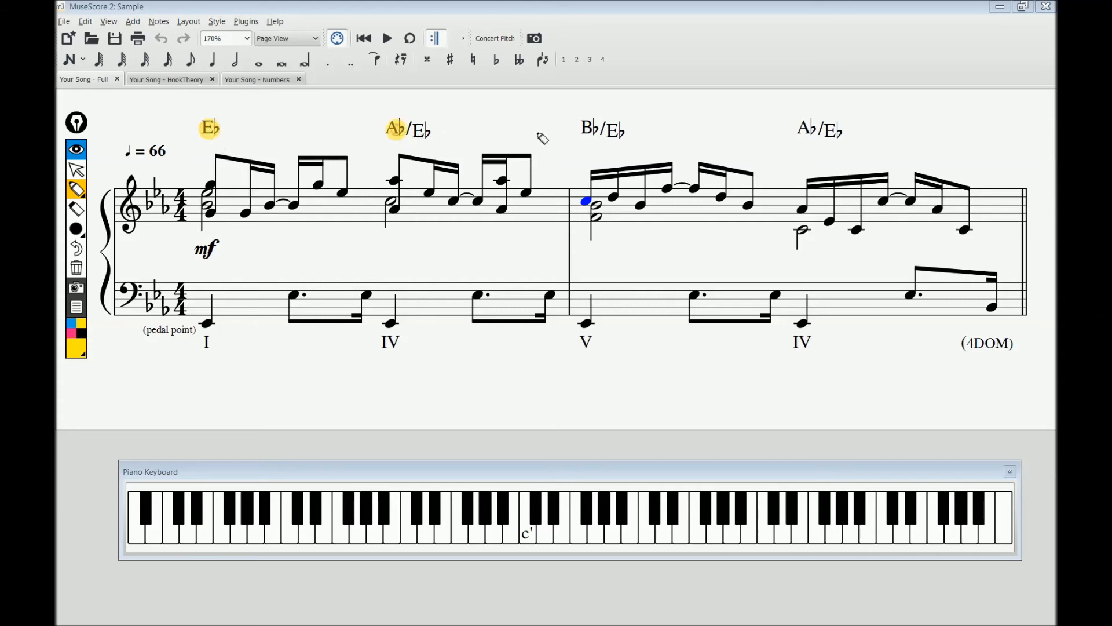
Highlight the B♭ root, mf dynamic and held notes in both bars, then clear all highlights.
click(813, 135)
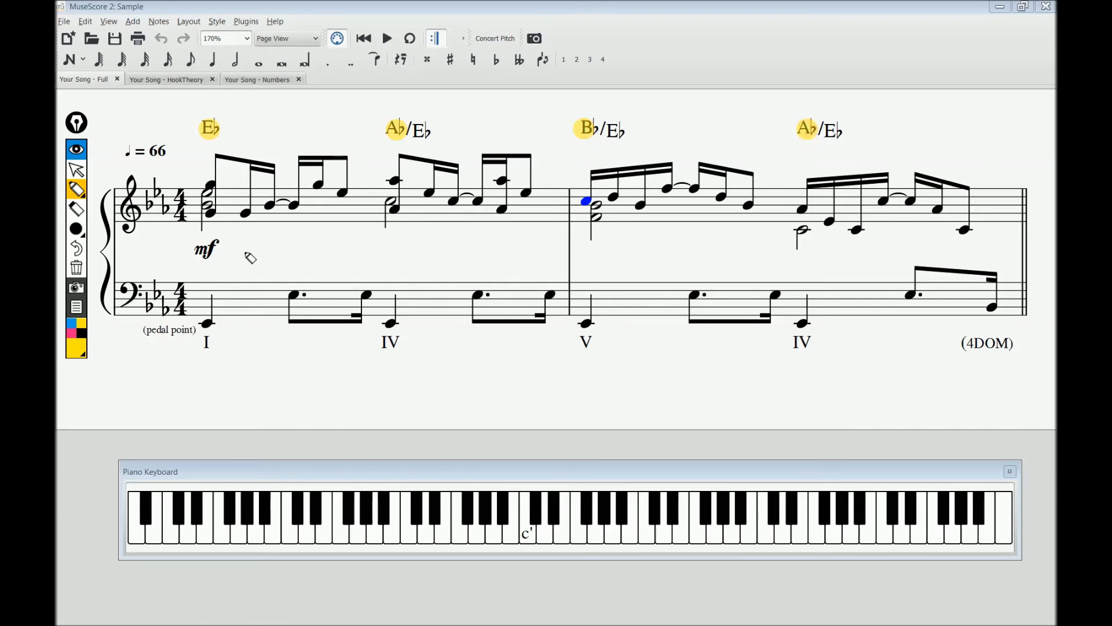
click(206, 249)
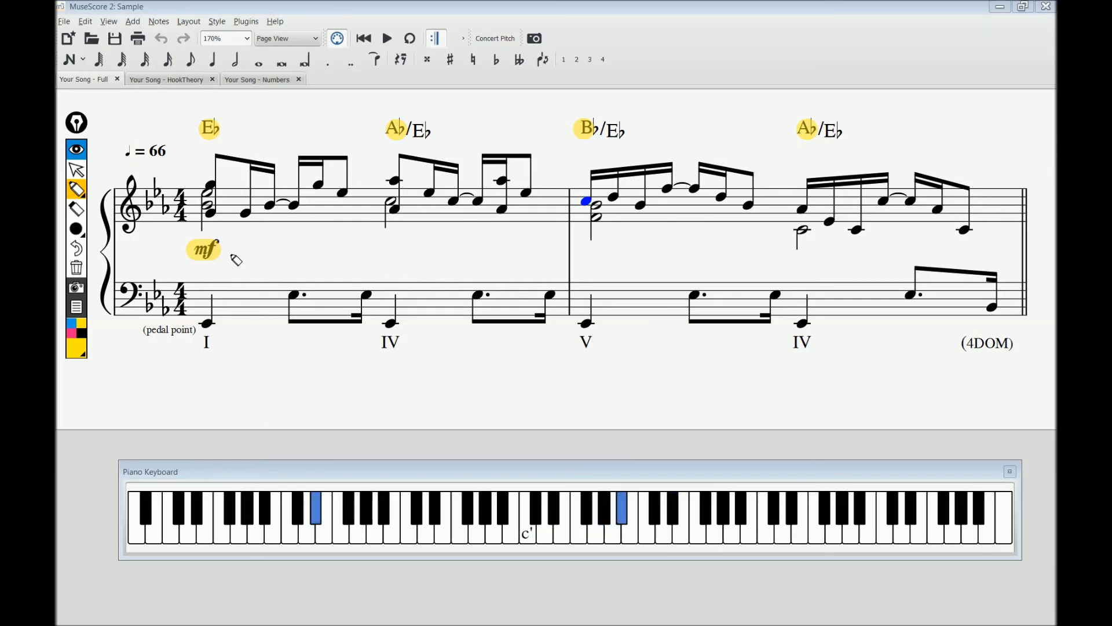
click(434, 508)
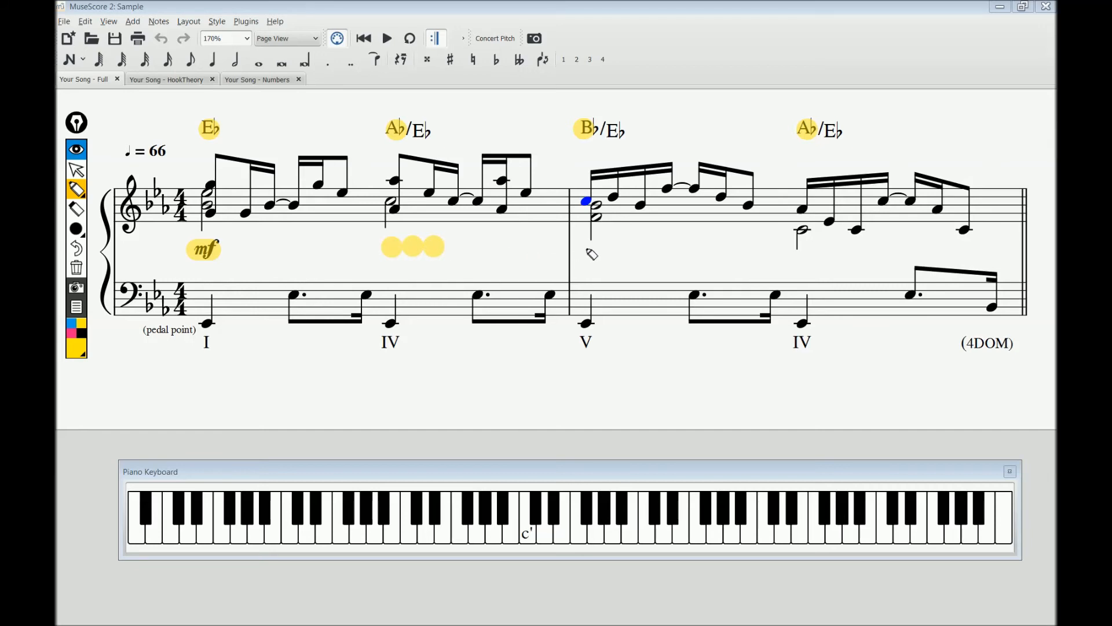
click(585, 250)
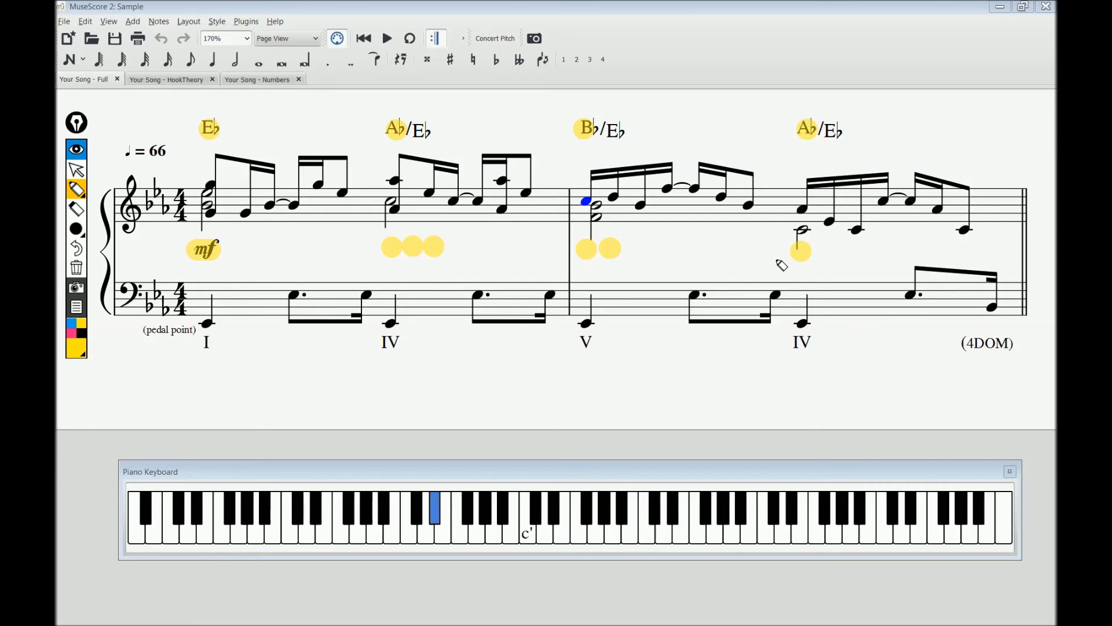
click(663, 511)
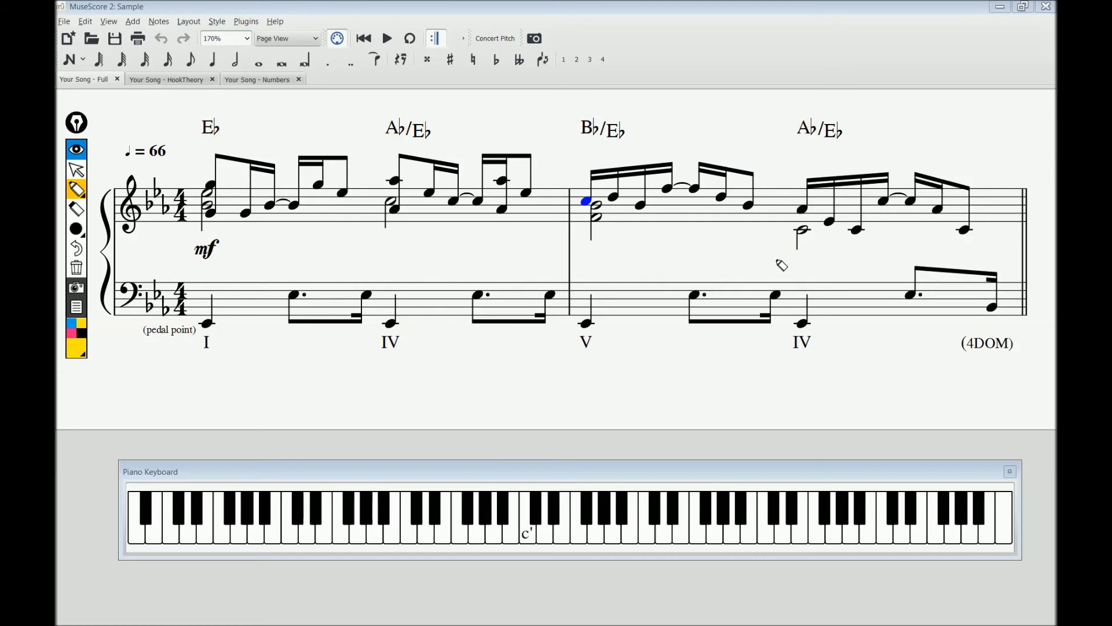
Switch to the select tool and open the 'Your Song - Numbers' tab.
click(75, 170)
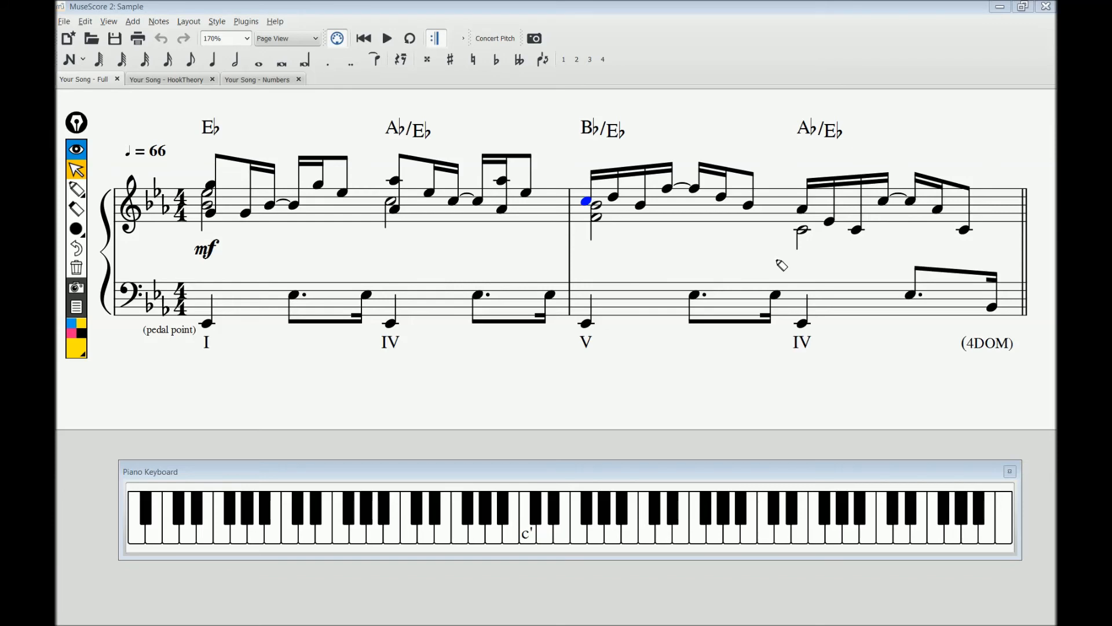
mouse_move(439, 164)
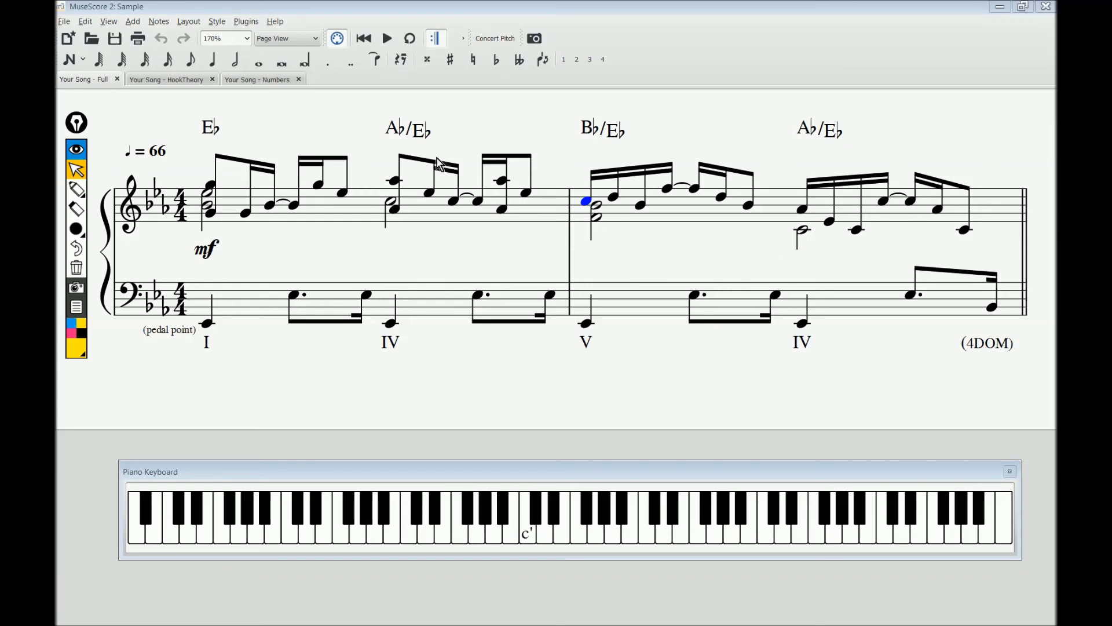
mouse_move(271, 114)
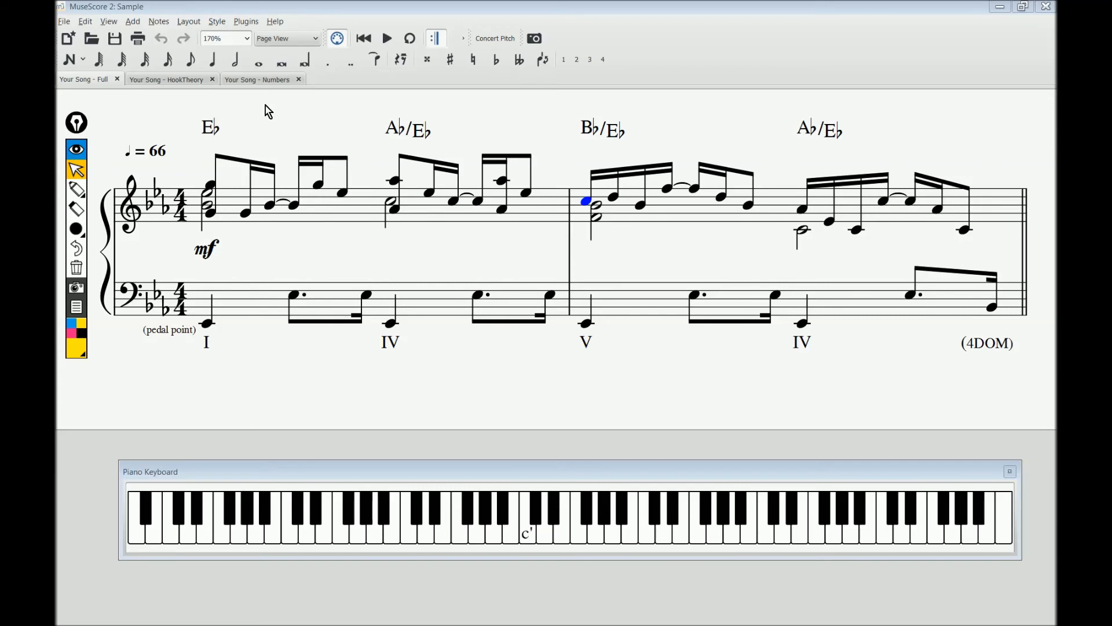
click(257, 78)
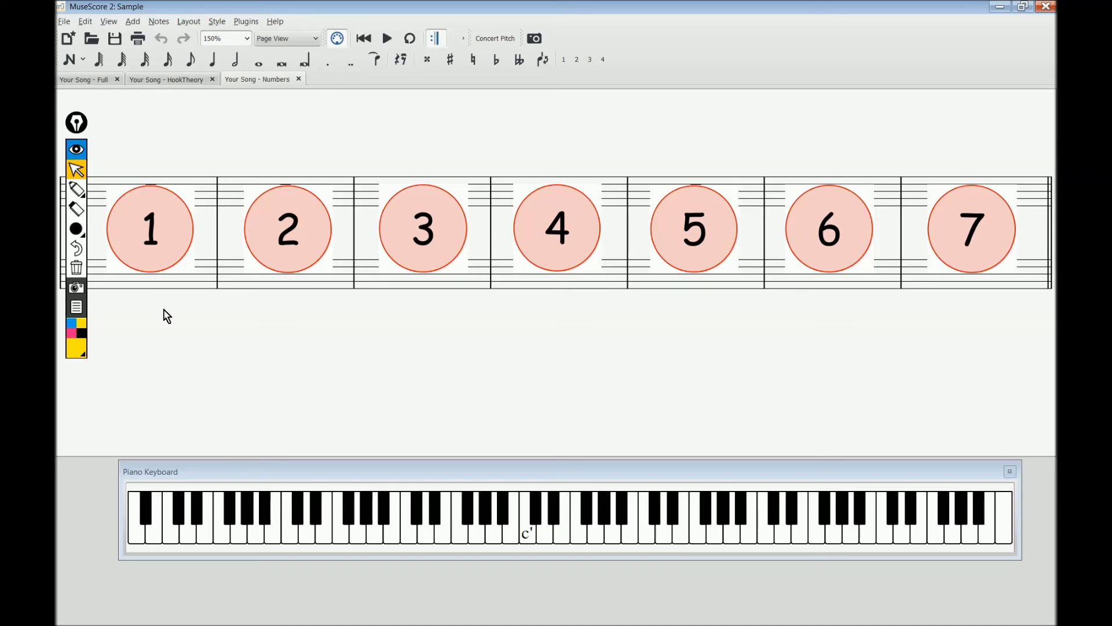
click(149, 228)
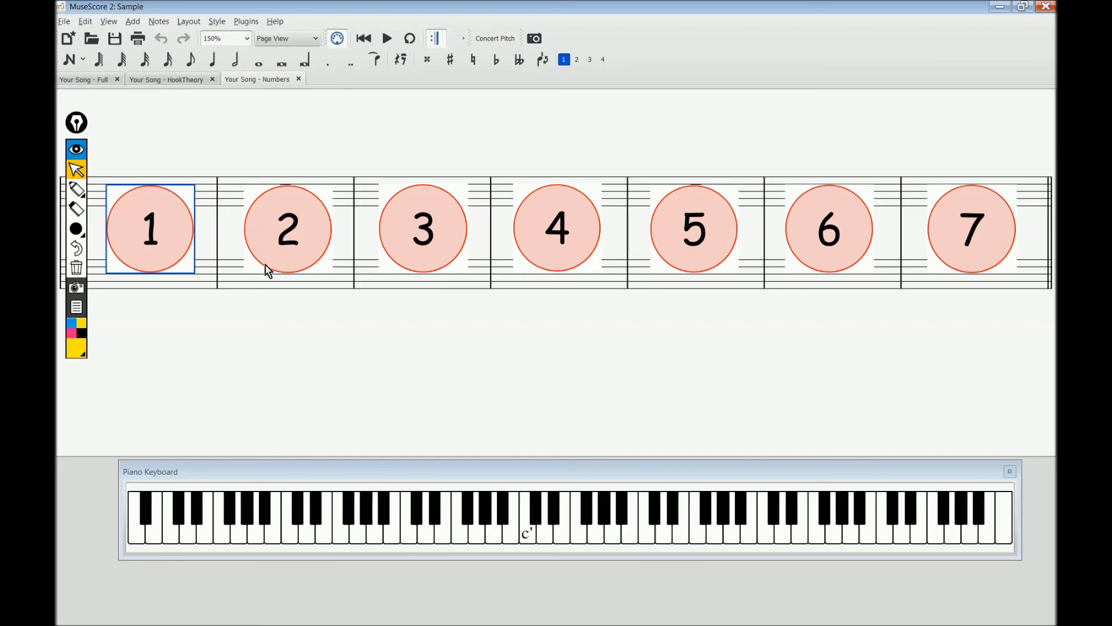
click(288, 228)
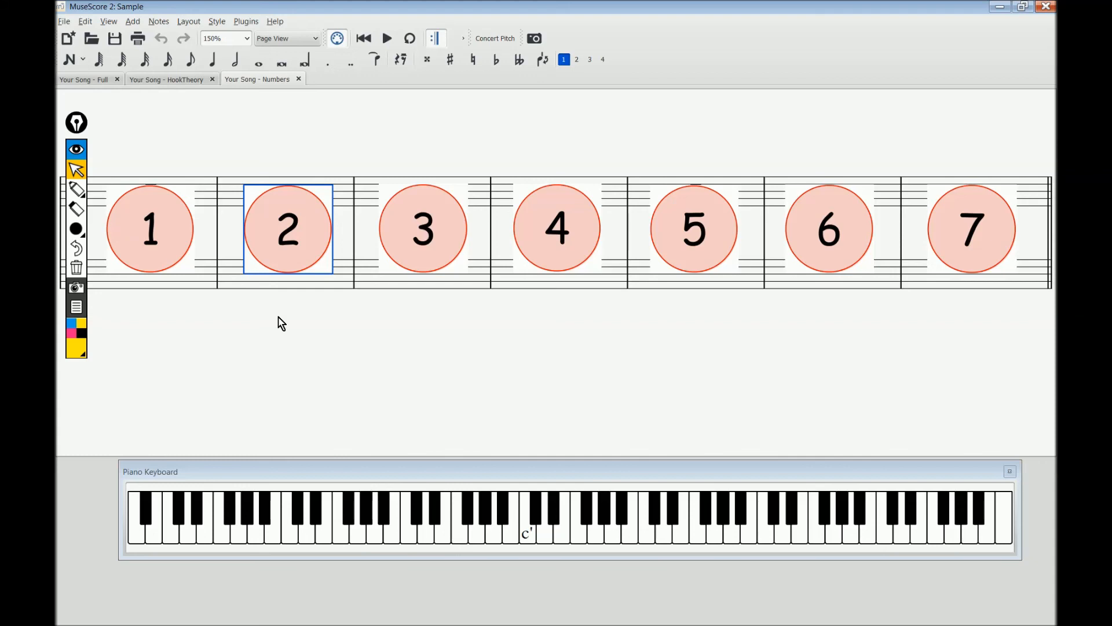
click(423, 229)
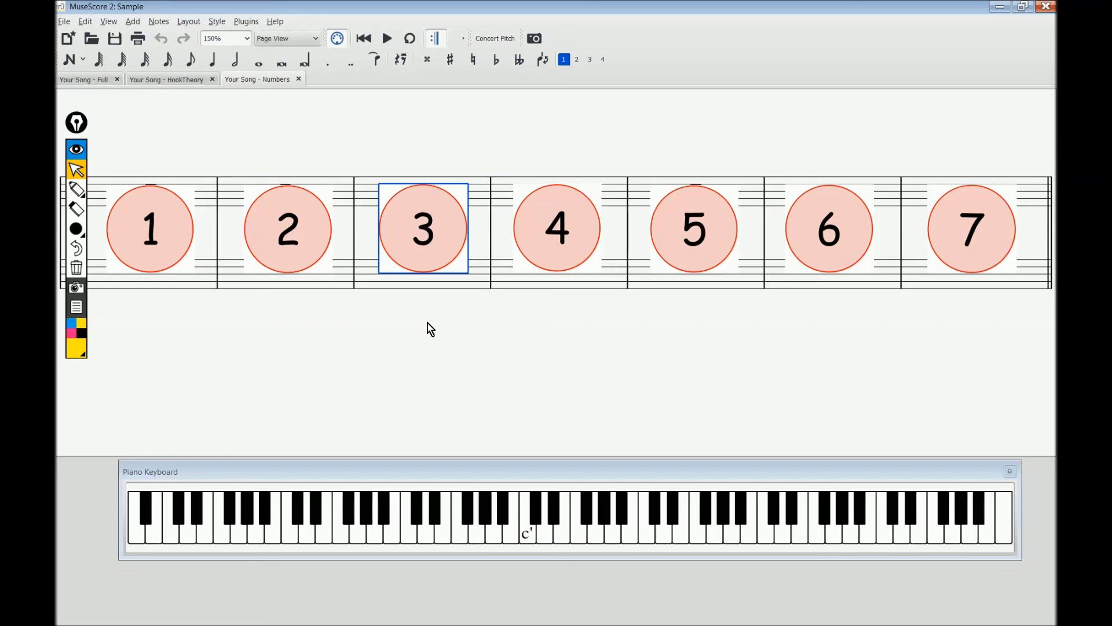
click(557, 228)
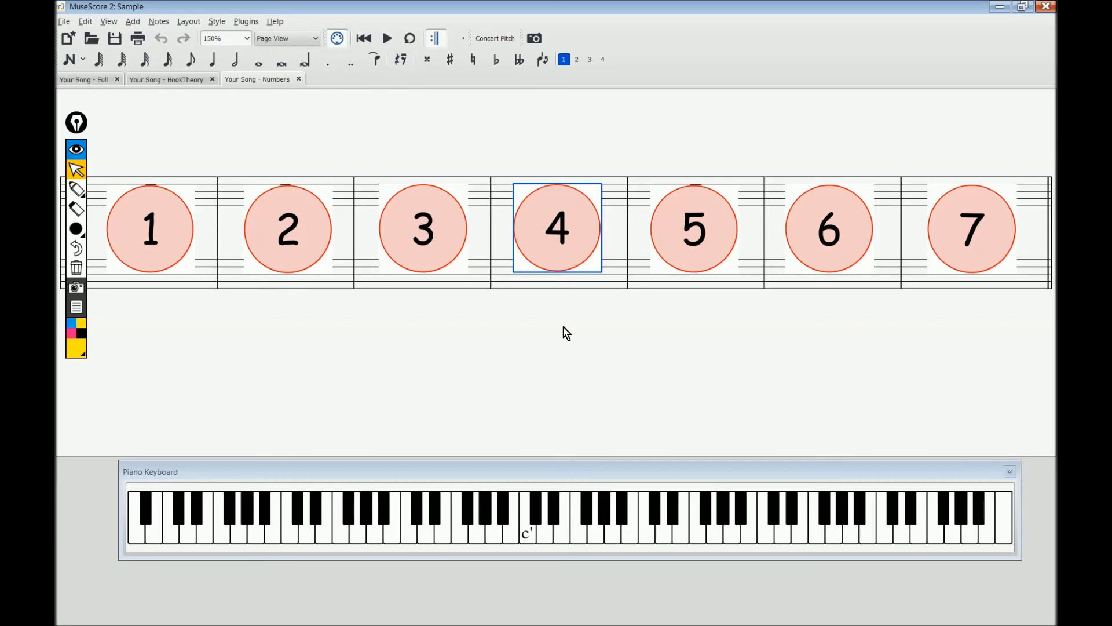
click(694, 228)
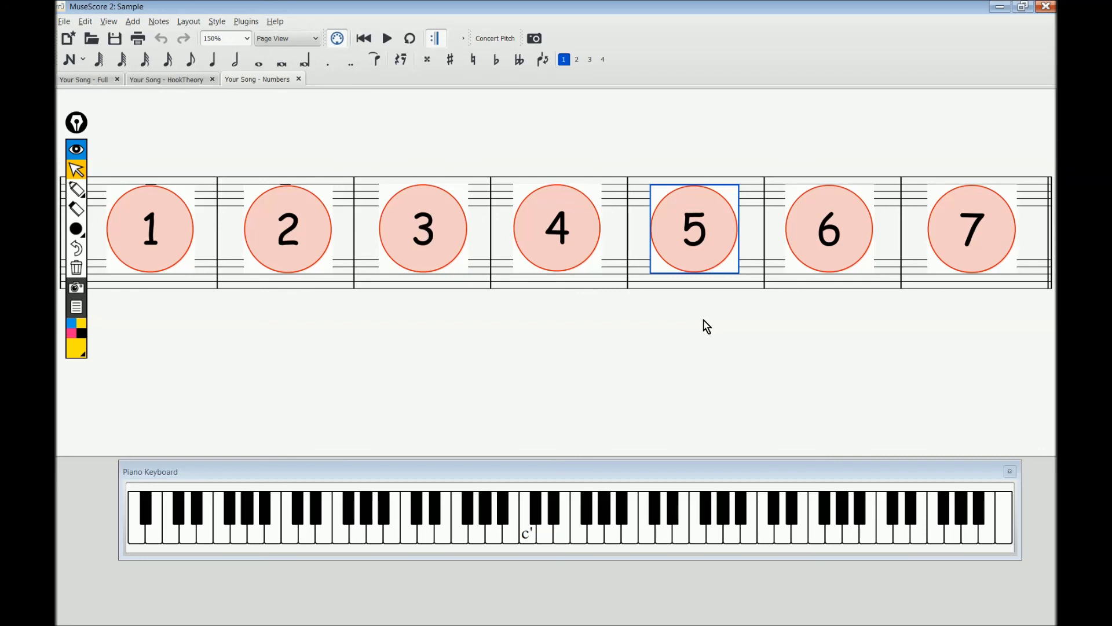
mouse_move(799, 268)
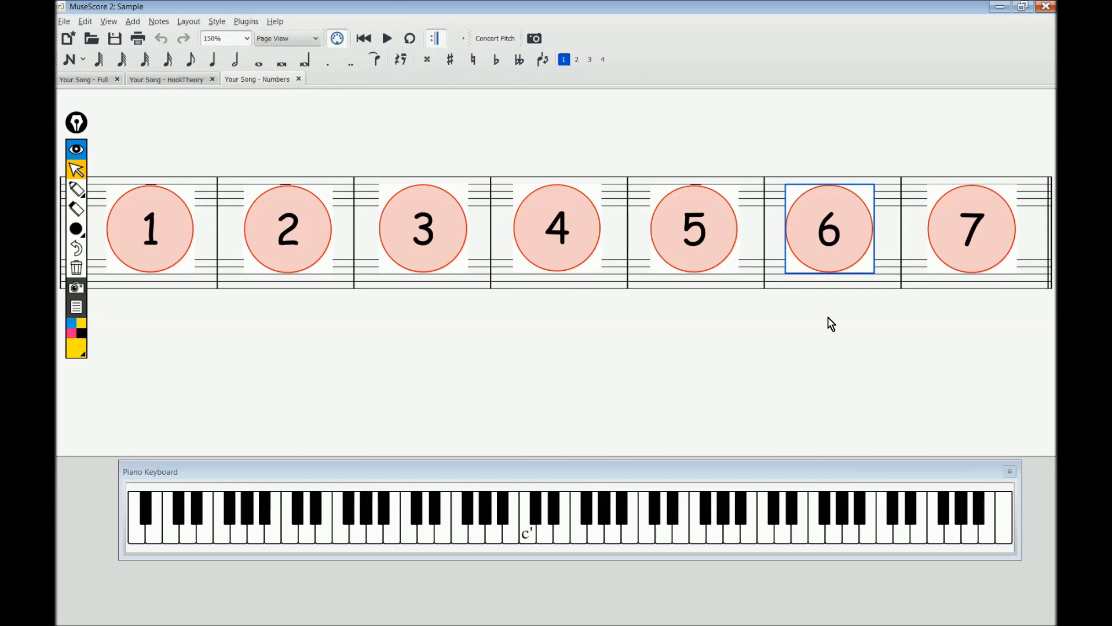
click(971, 228)
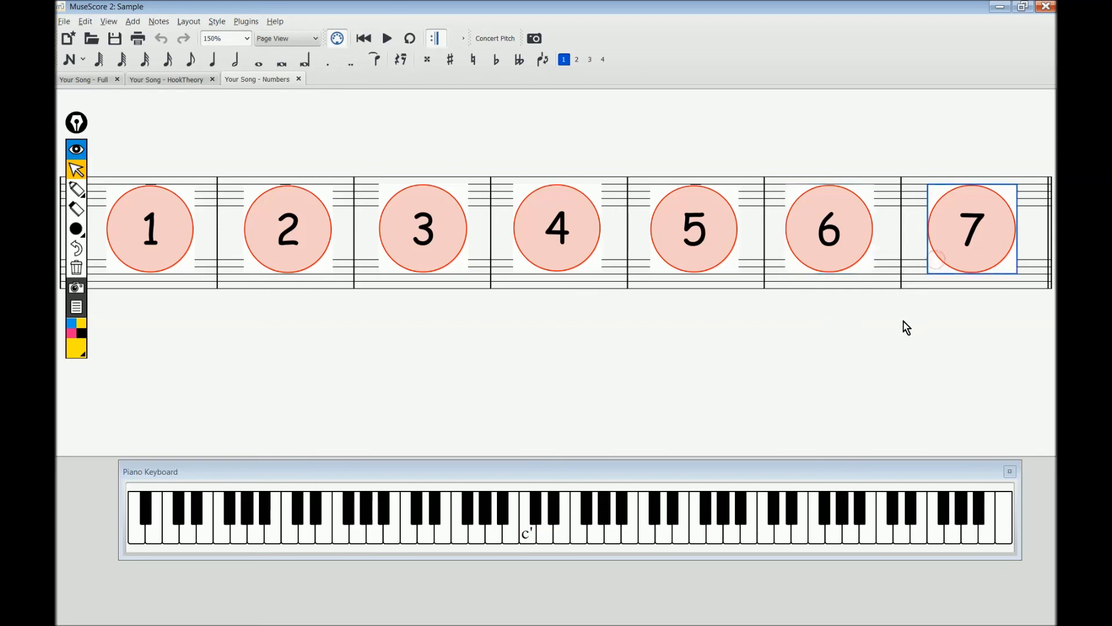